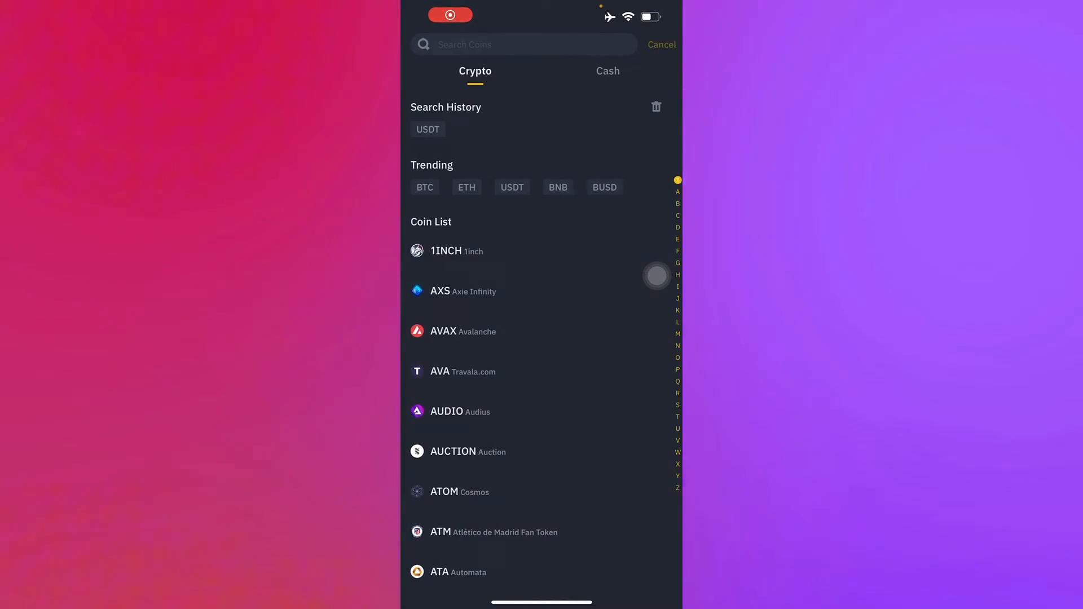
# - Cancel the coin search and scroll the home screen down to the New Listings market list
pyautogui.click(661, 44)
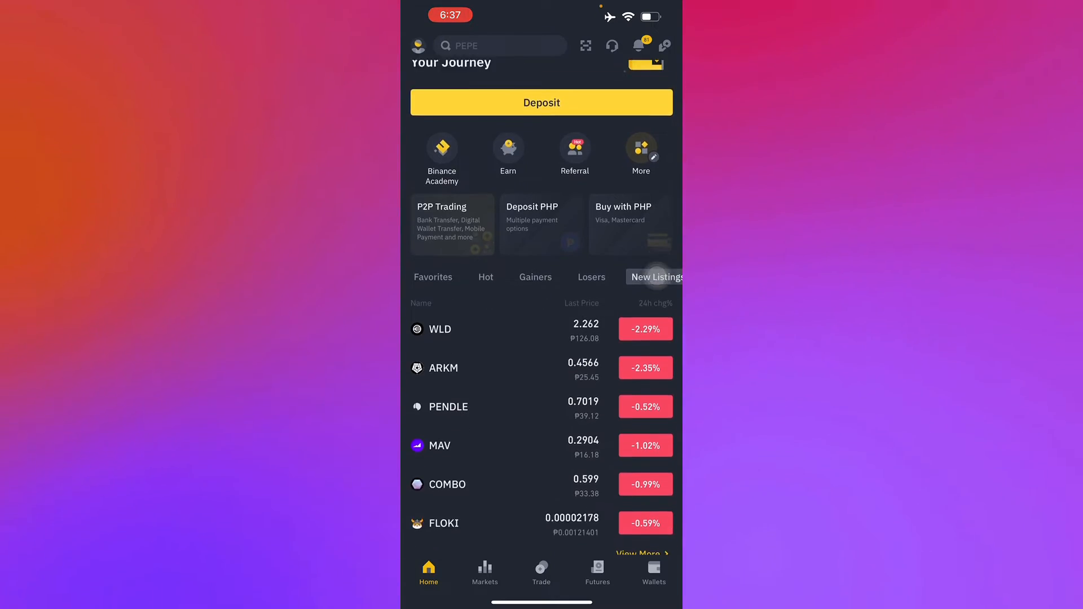
pyautogui.scroll(-3)
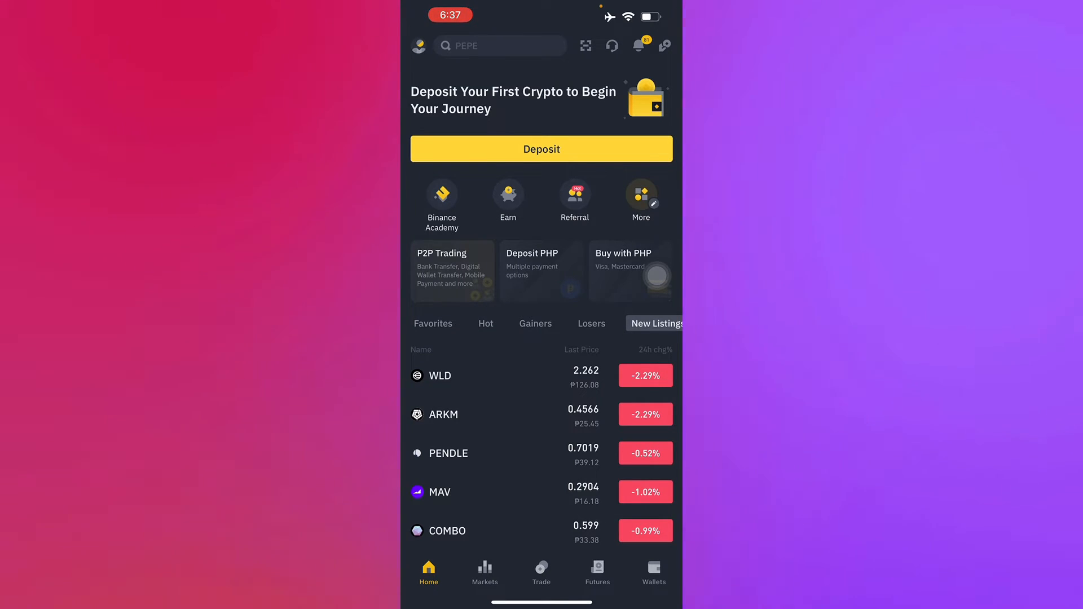
# - Start a crypto deposit from the yellow Deposit button to reach the USDT deposit page
pyautogui.click(652, 573)
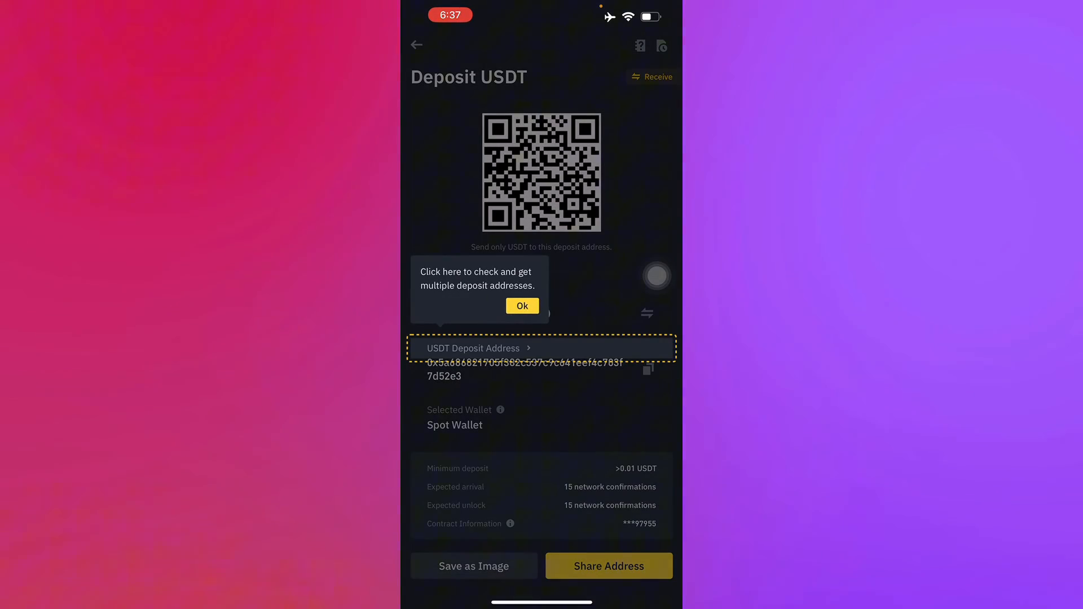
# - Dismiss the multiple-addresses tip and copy the BEP20 USDT deposit address
pyautogui.click(521, 305)
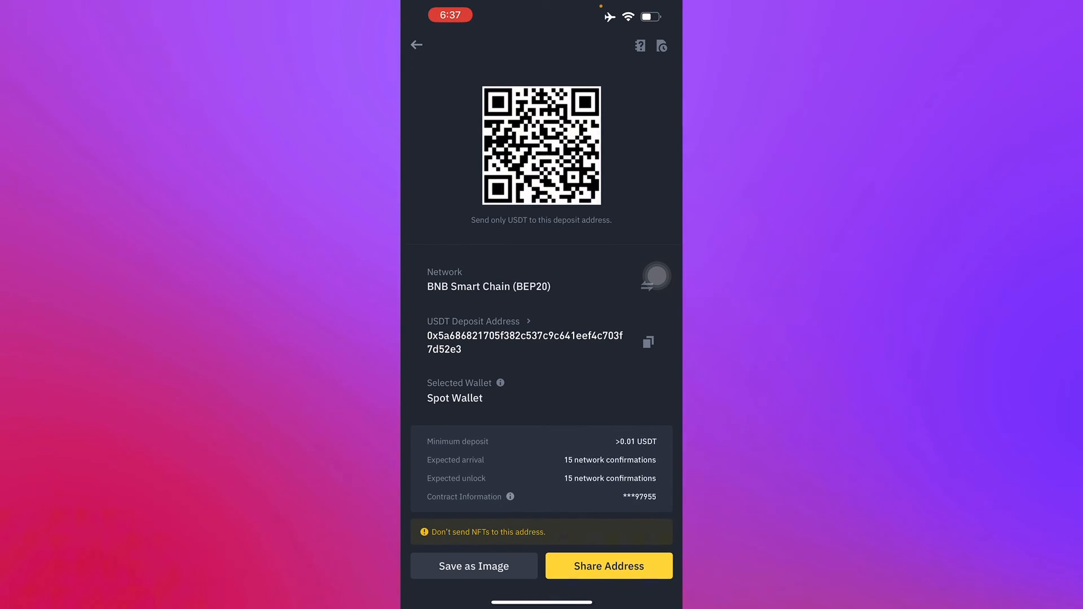
pyautogui.click(648, 341)
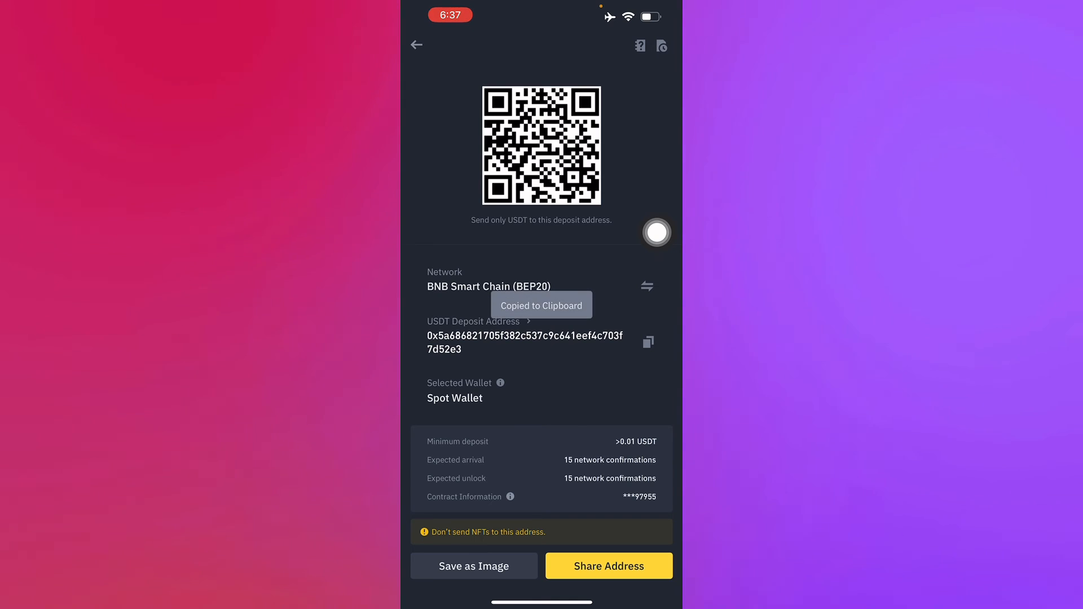